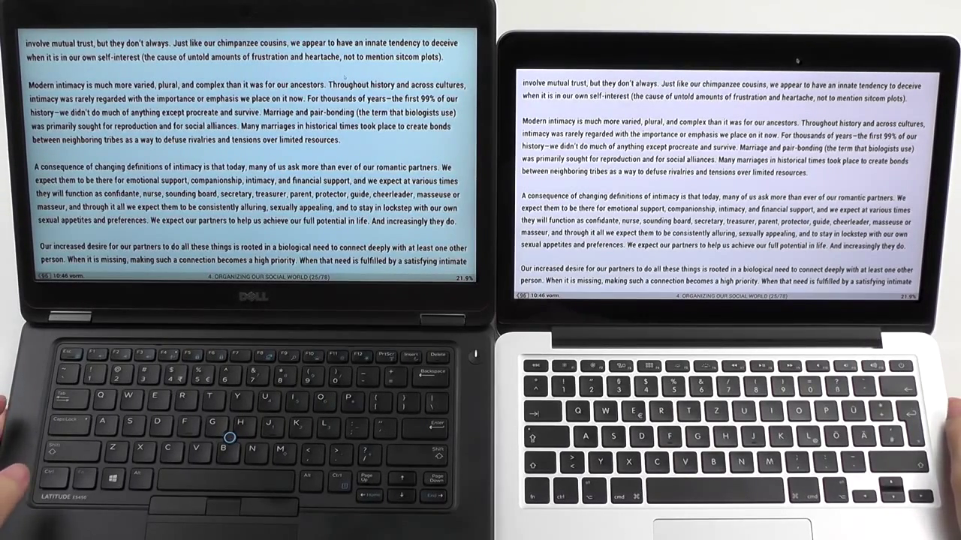
mouse_move(240, 211)
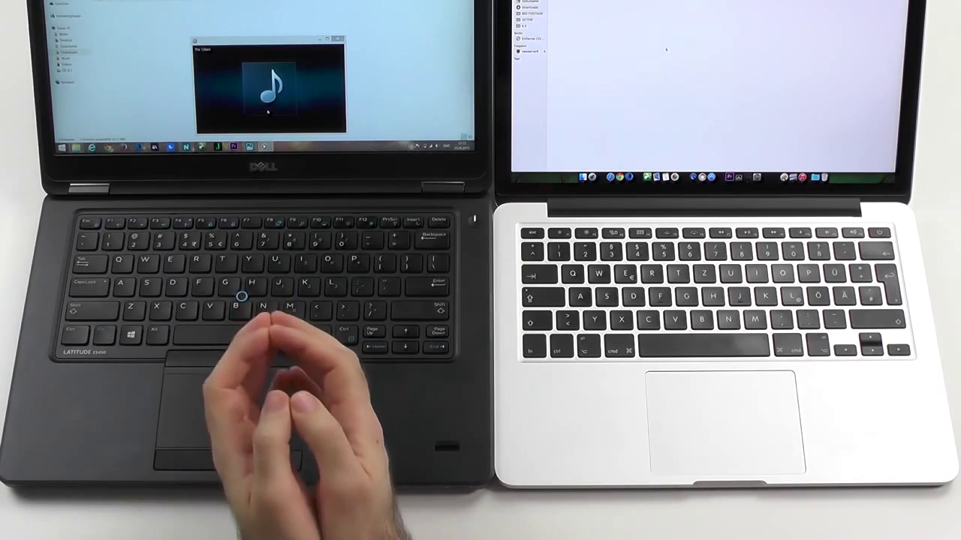
mouse_move(263, 390)
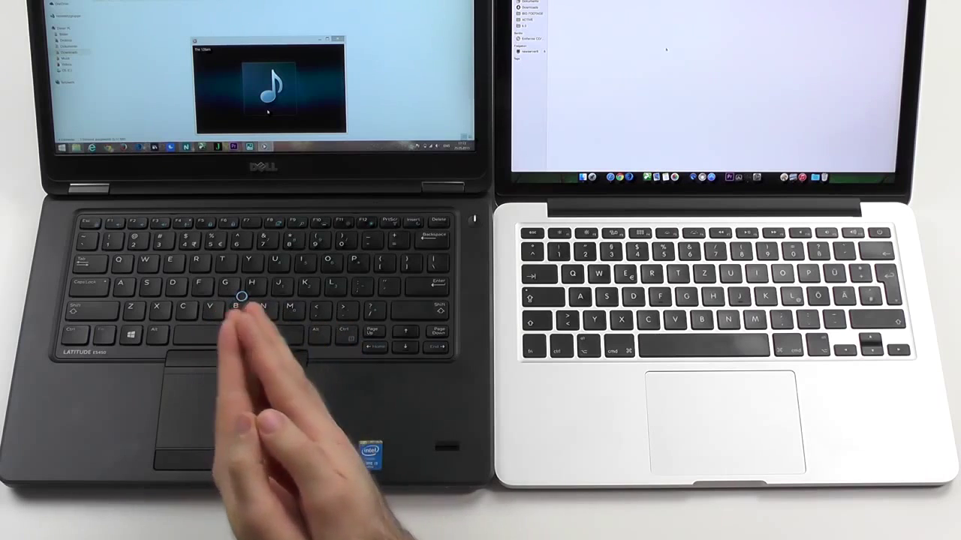